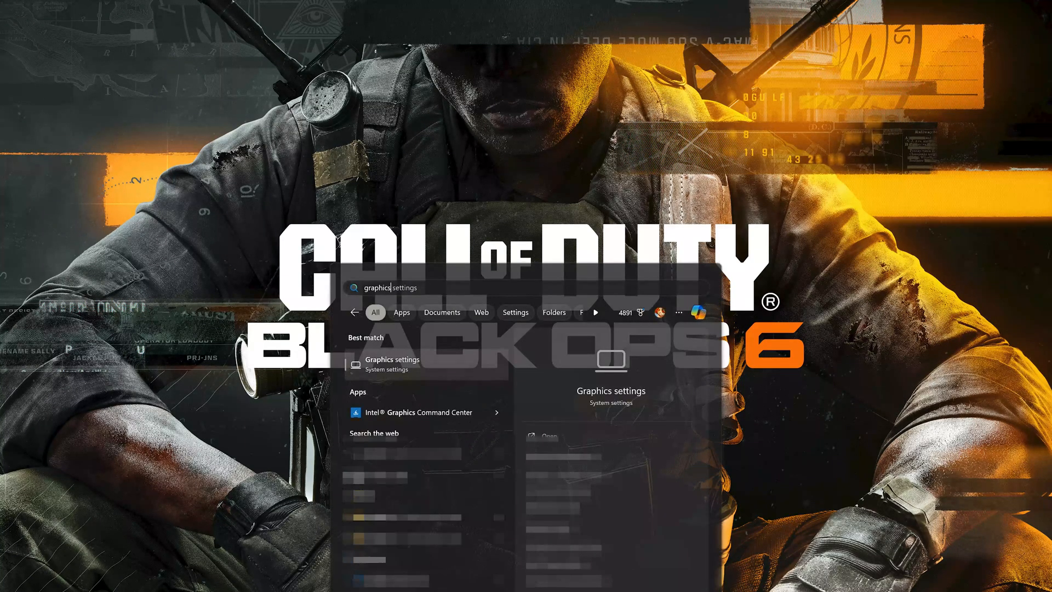
Add Call of Duty as a Microsoft Store app to the custom graphics list and view its preference options
click(393, 360)
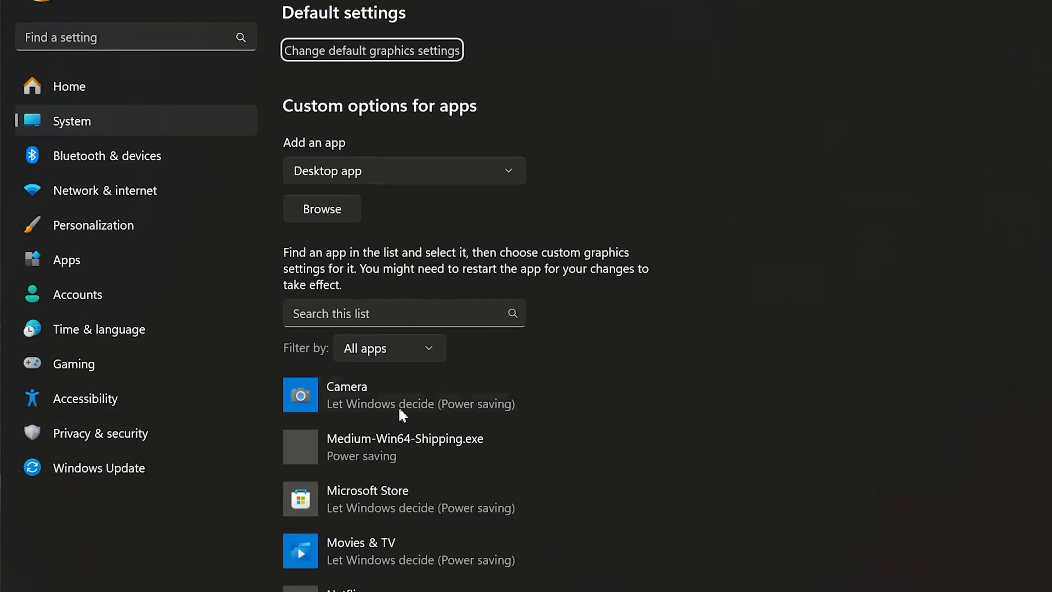
click(403, 171)
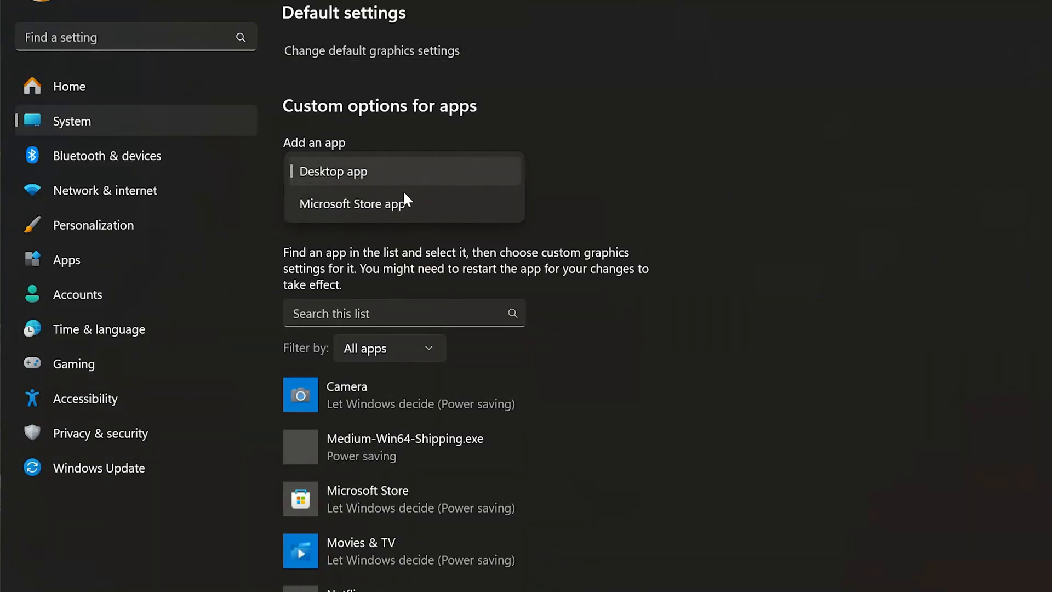
click(356, 204)
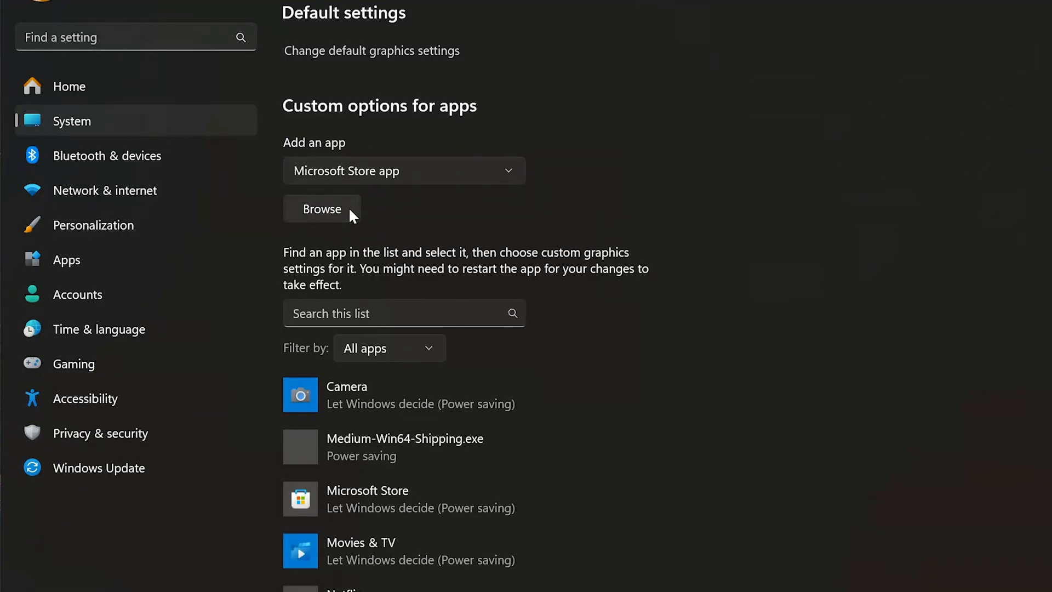
mouse_move(329, 222)
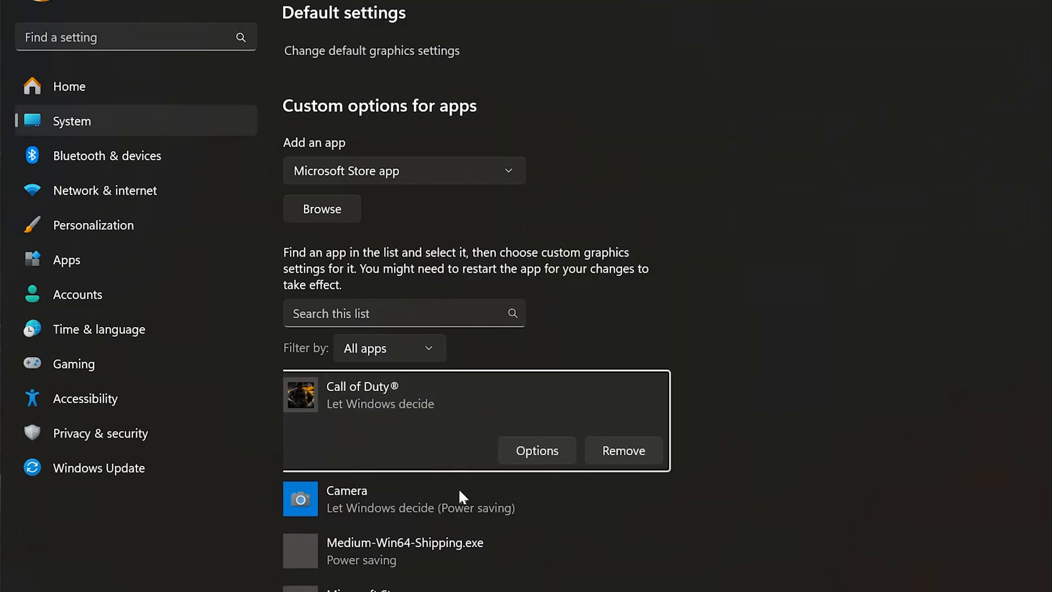
click(536, 450)
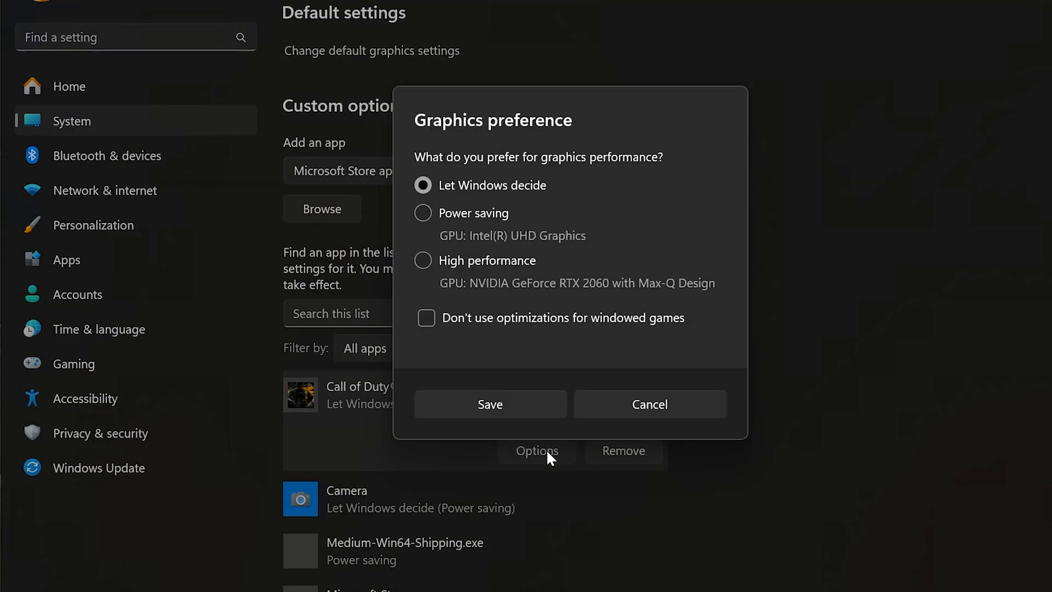
click(424, 261)
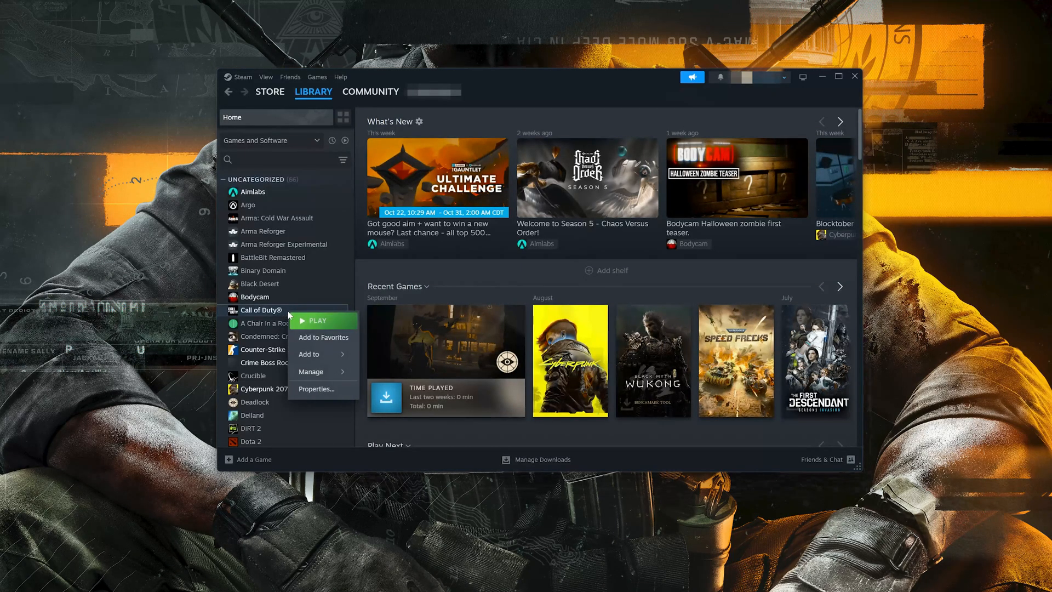
mouse_move(315, 389)
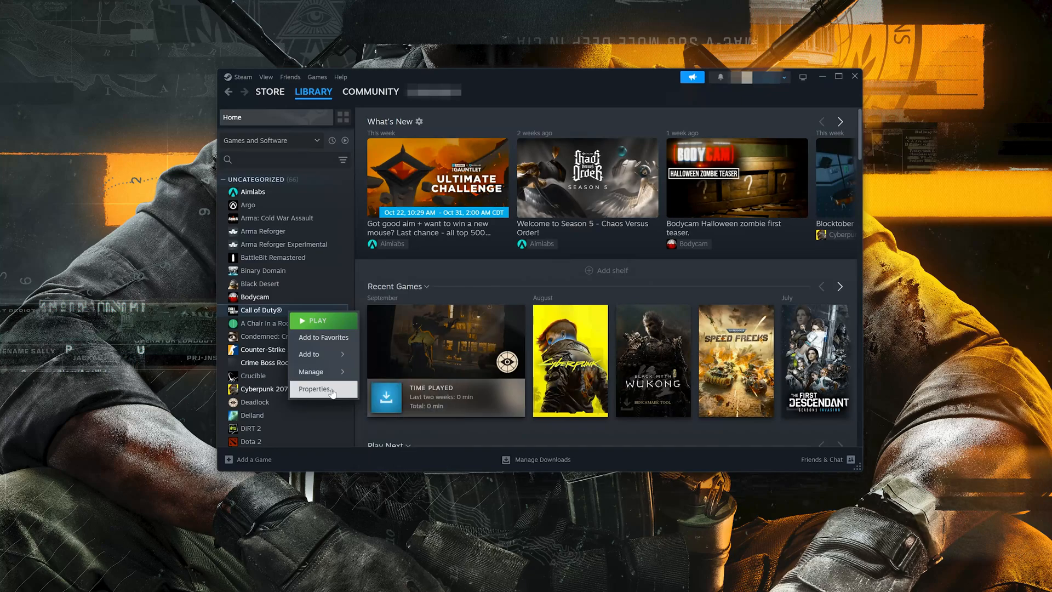
Browse Call of Duty's installed files from its Steam Properties to locate the install folder
click(316, 389)
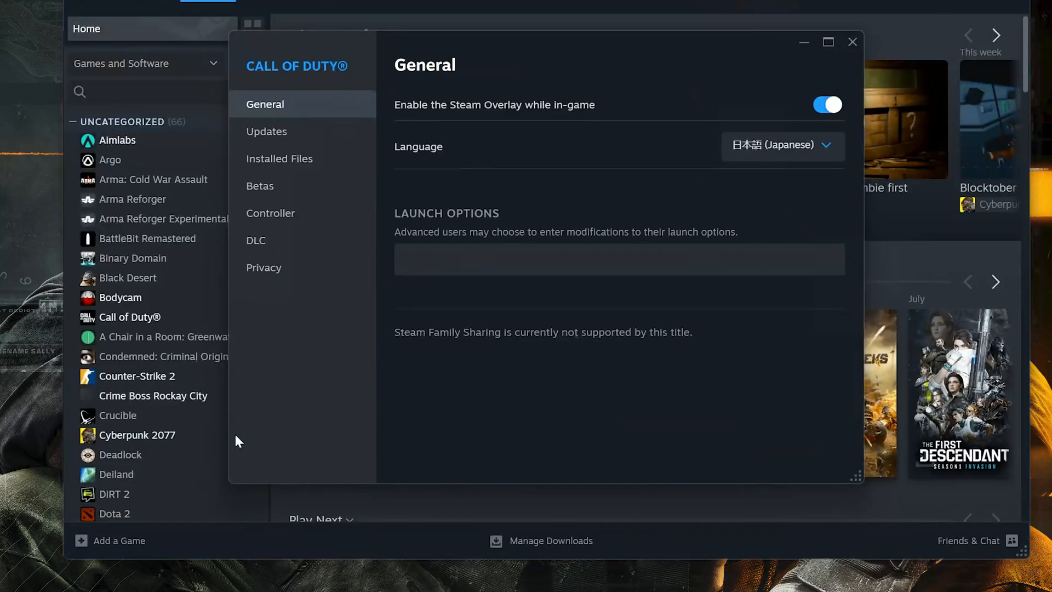
click(280, 158)
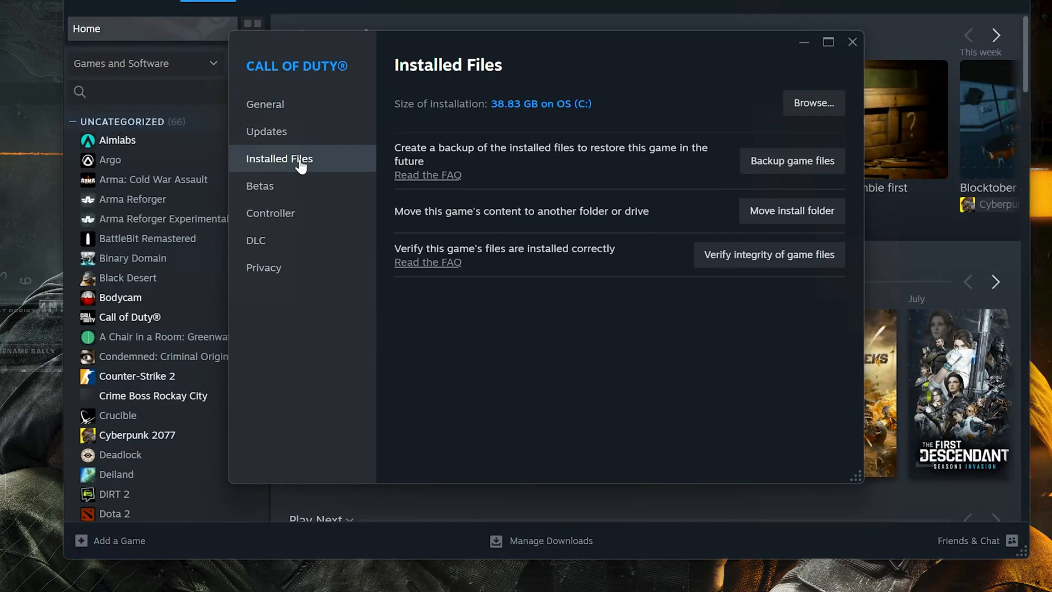
click(812, 103)
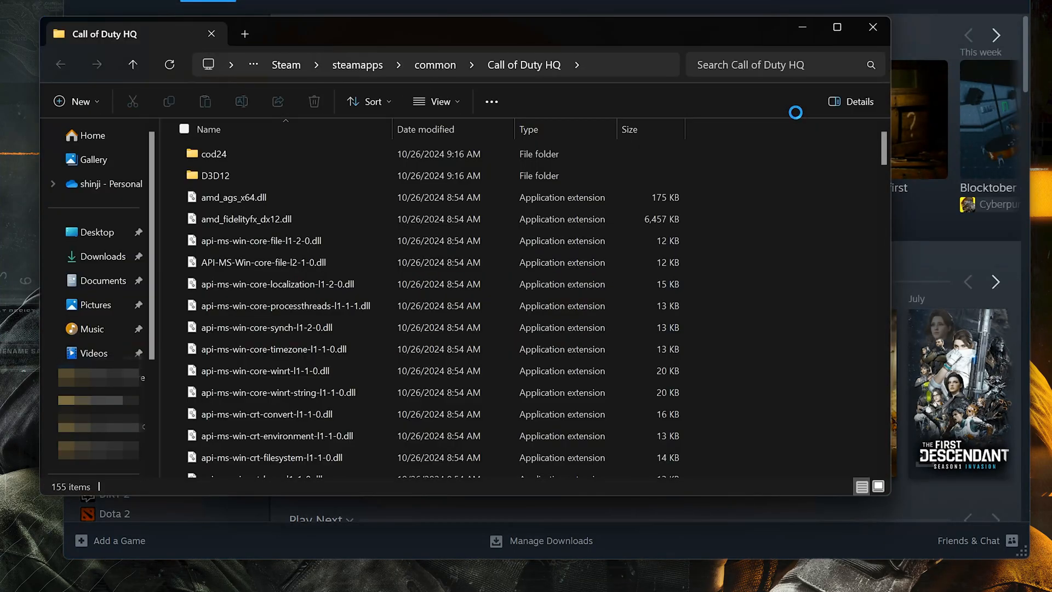
scroll(down, 3)
text(graphi)
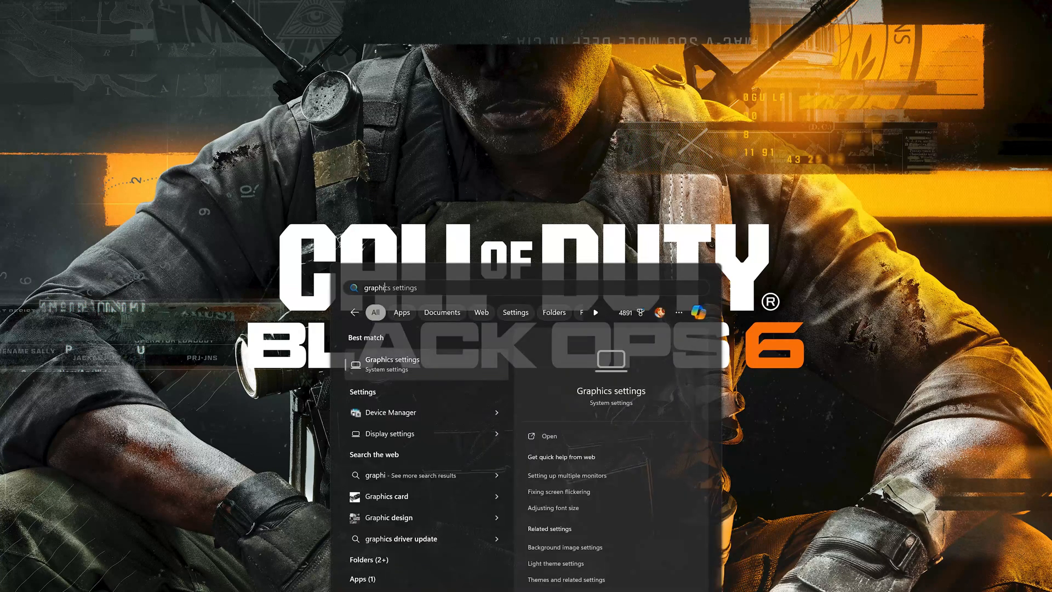
mouse_move(417, 433)
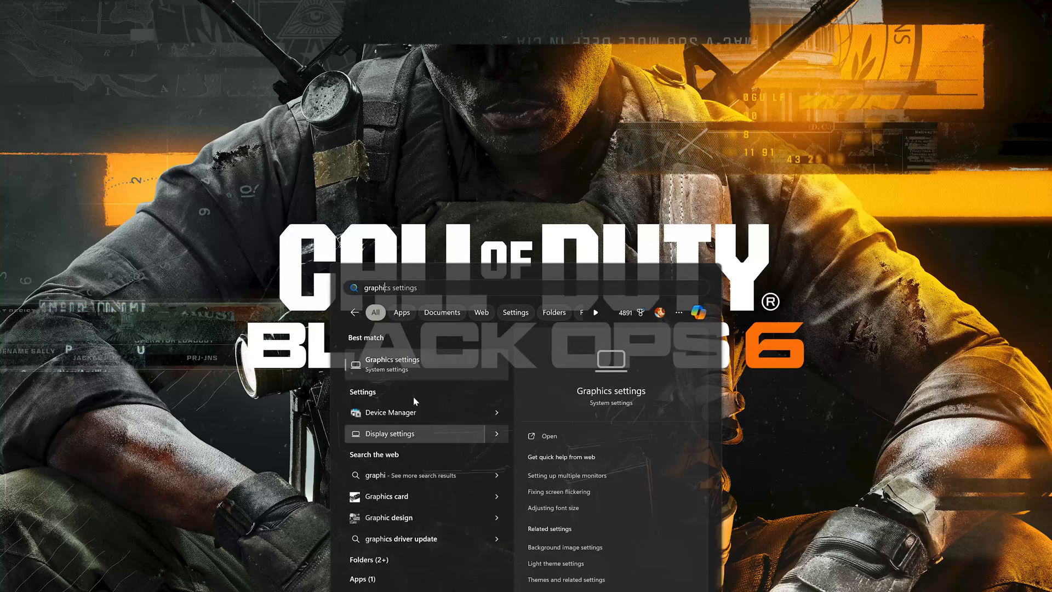
Add cod.exe from the C: drive to the per-app custom graphics list
click(392, 360)
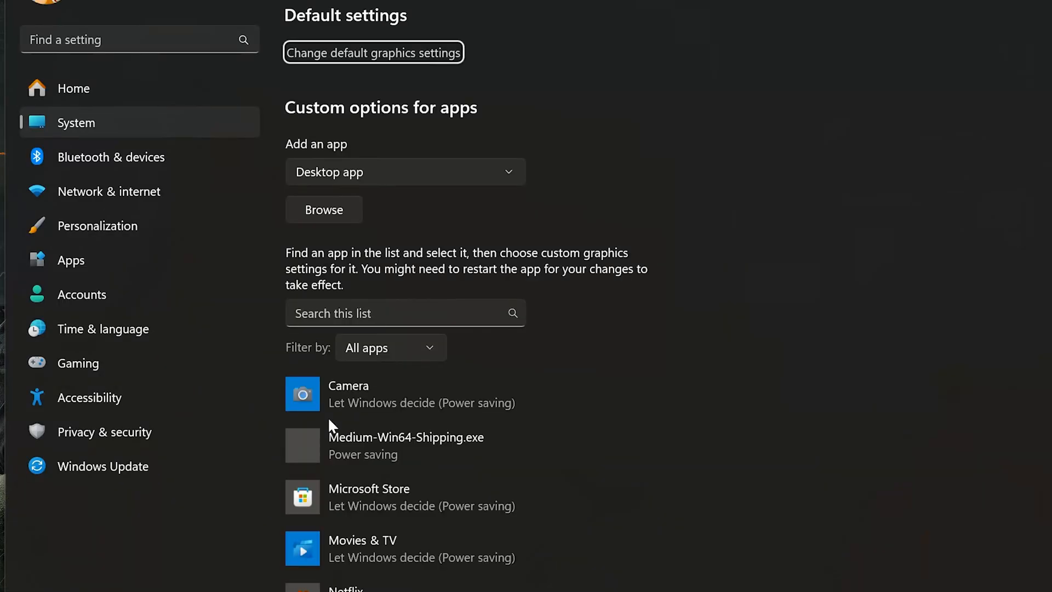
mouse_move(333, 222)
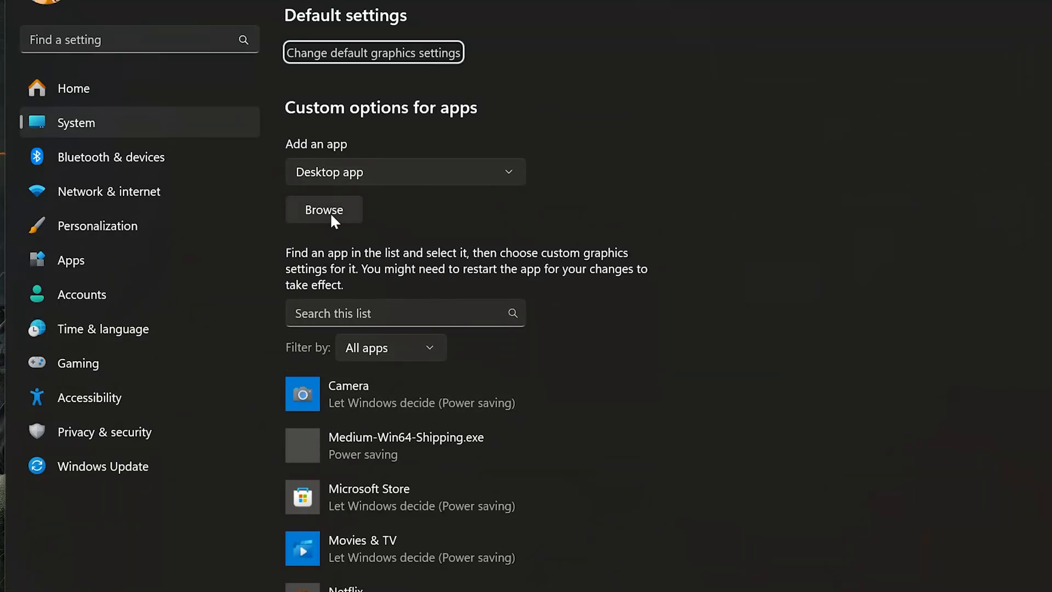
click(323, 209)
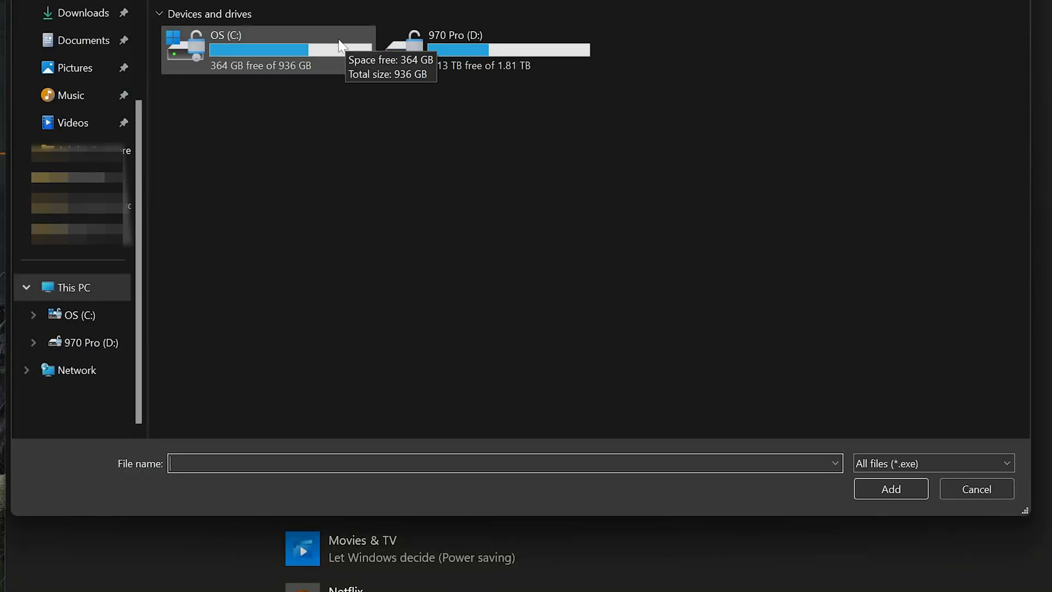
double_click(266, 49)
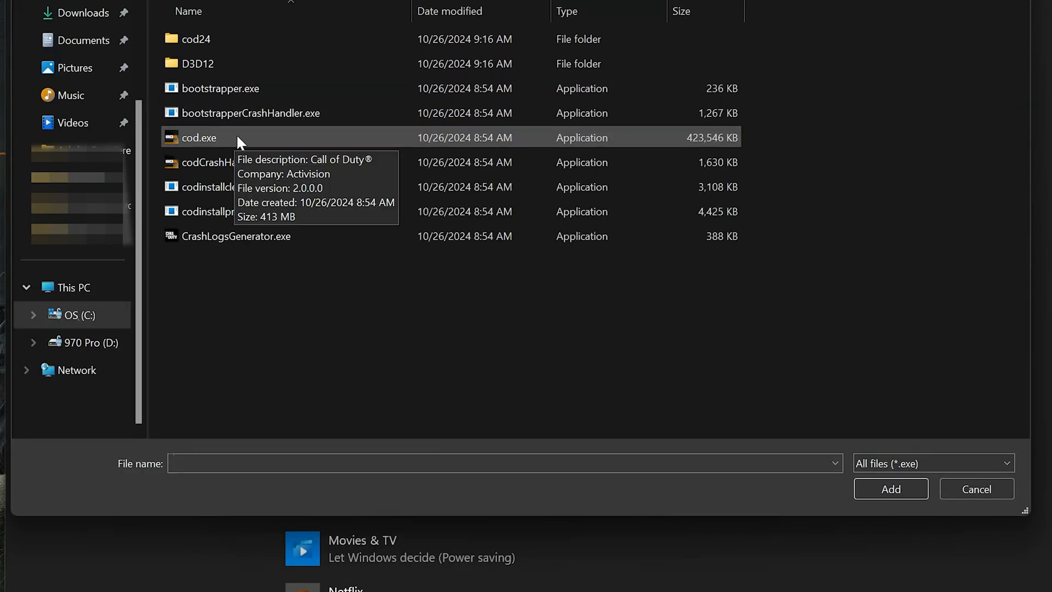
click(890, 489)
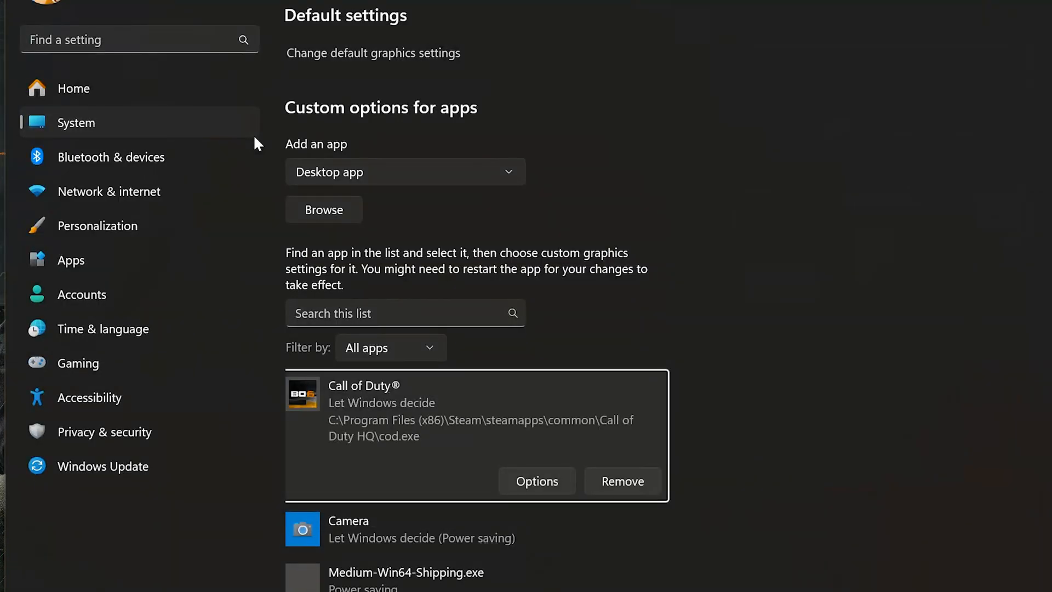
mouse_move(540, 490)
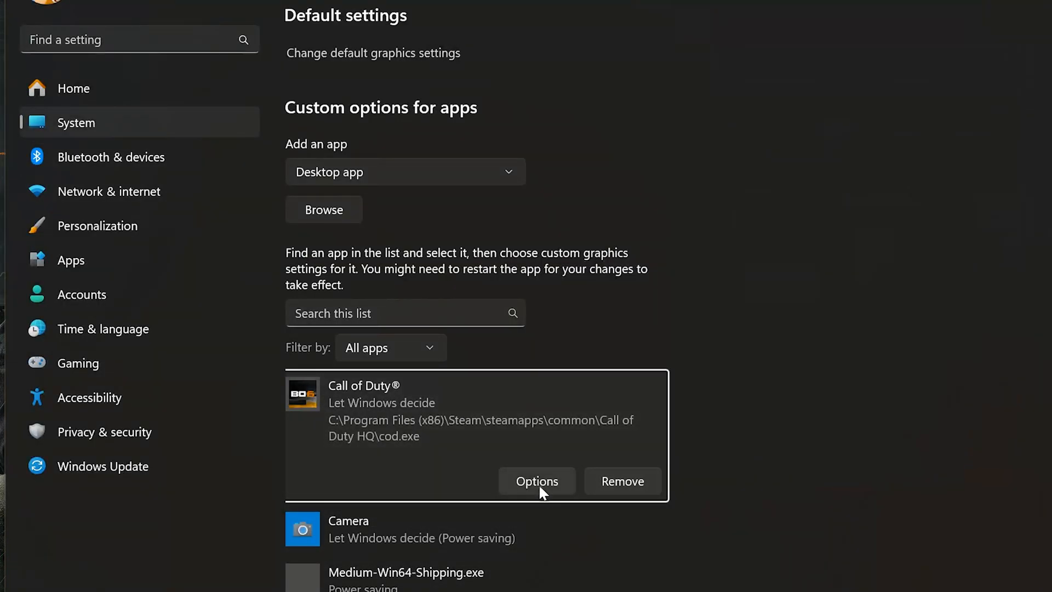
Set Call of Duty's graphics preference to High performance NVIDIA GeForce RTX 2060 with Max-Q Design
click(537, 481)
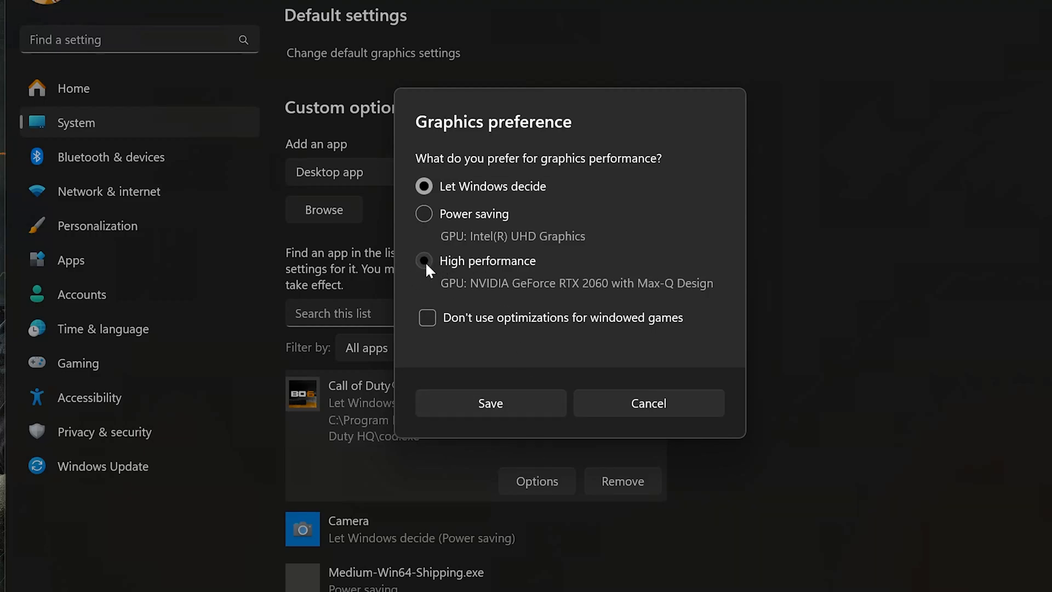
click(491, 403)
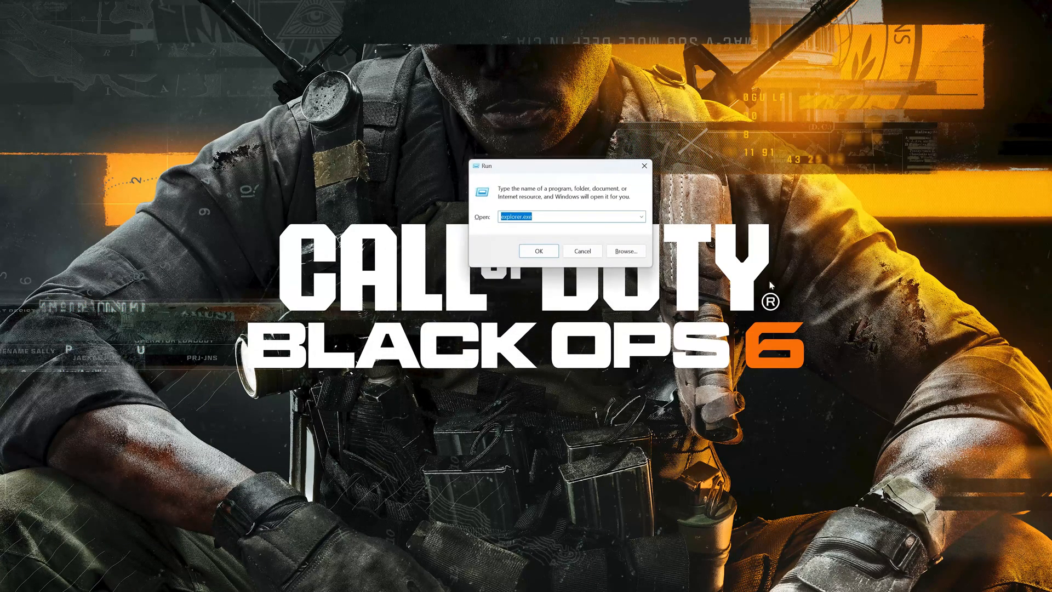
Launch Device Manager and view the NVIDIA GeForce RTX 4090's driver details under Display adapters
text(devmgmt.msc)
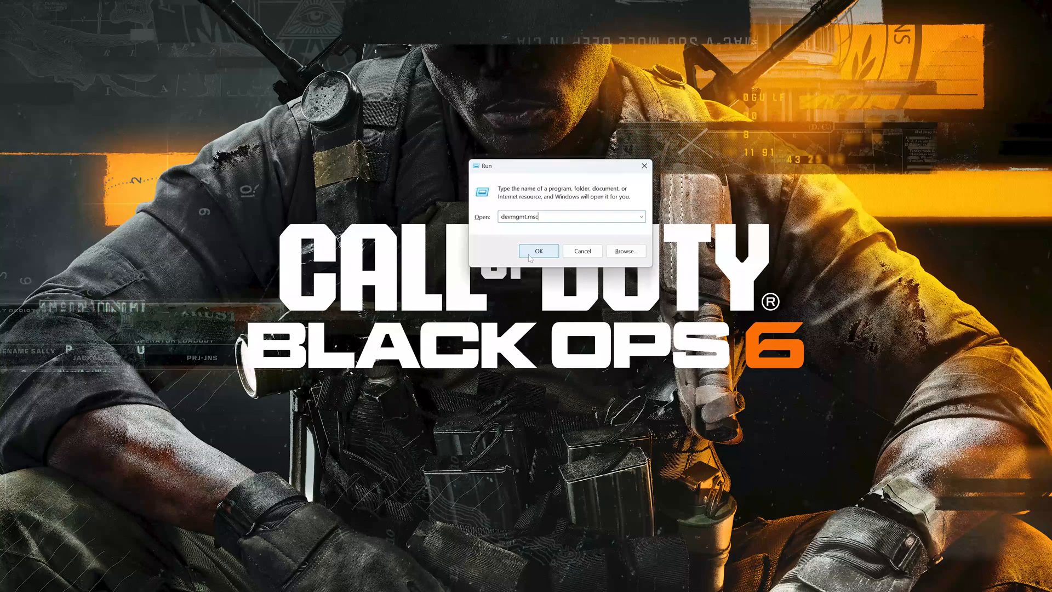
click(538, 250)
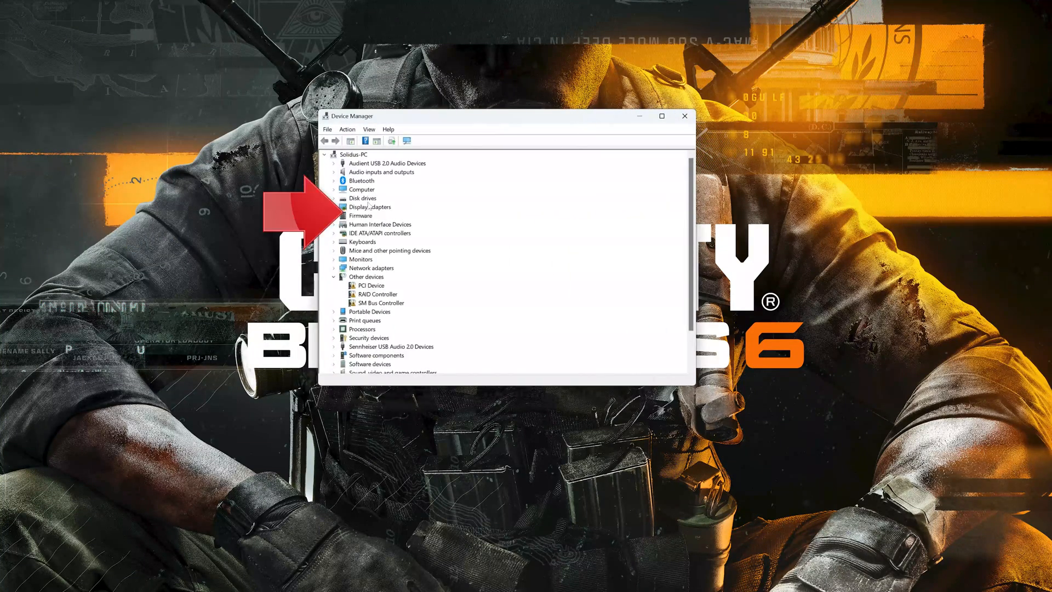
click(369, 208)
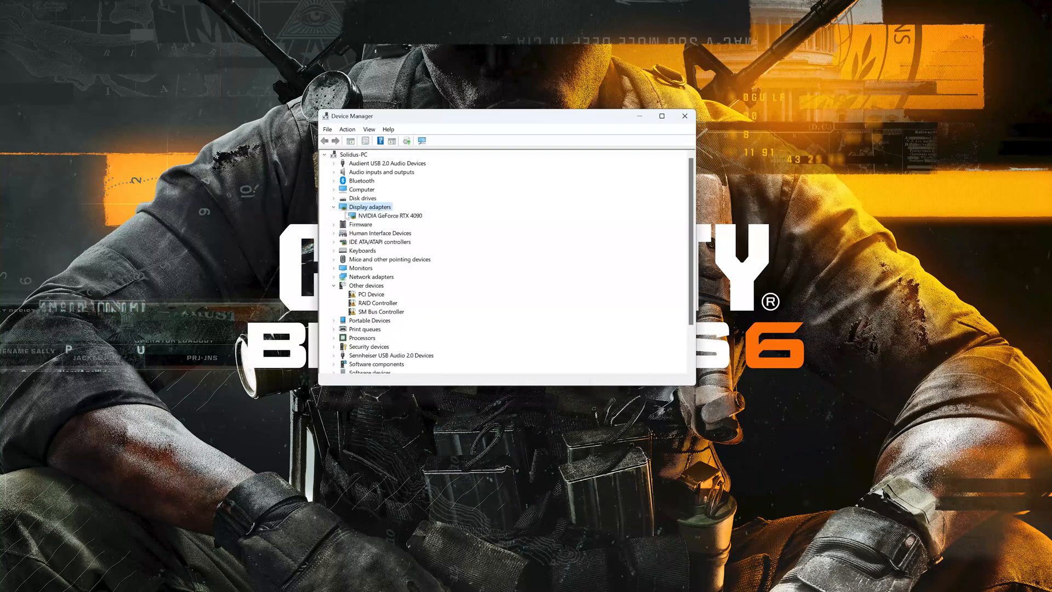
right_click(385, 216)
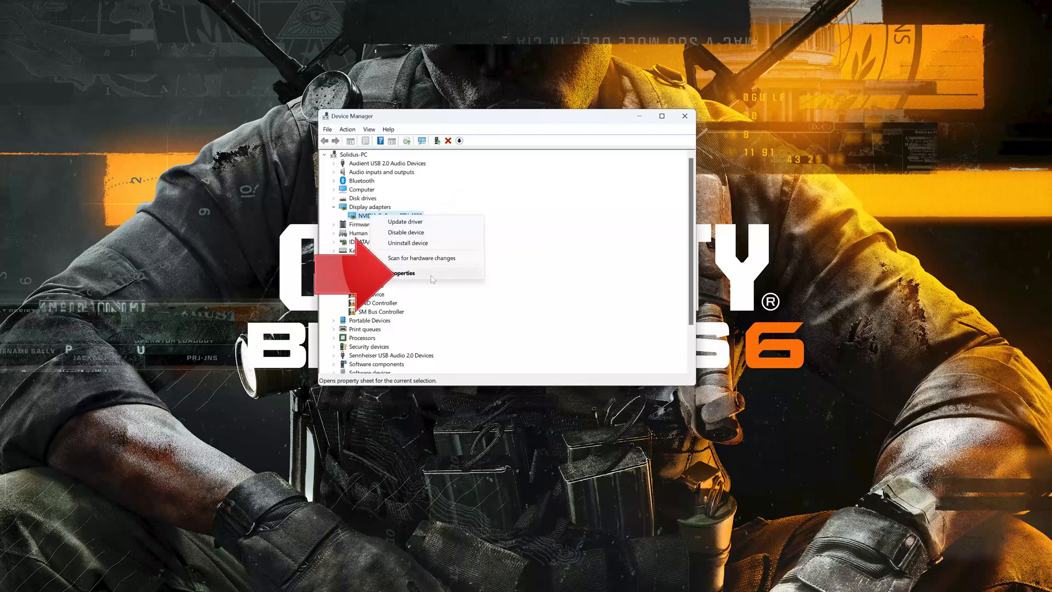
click(401, 273)
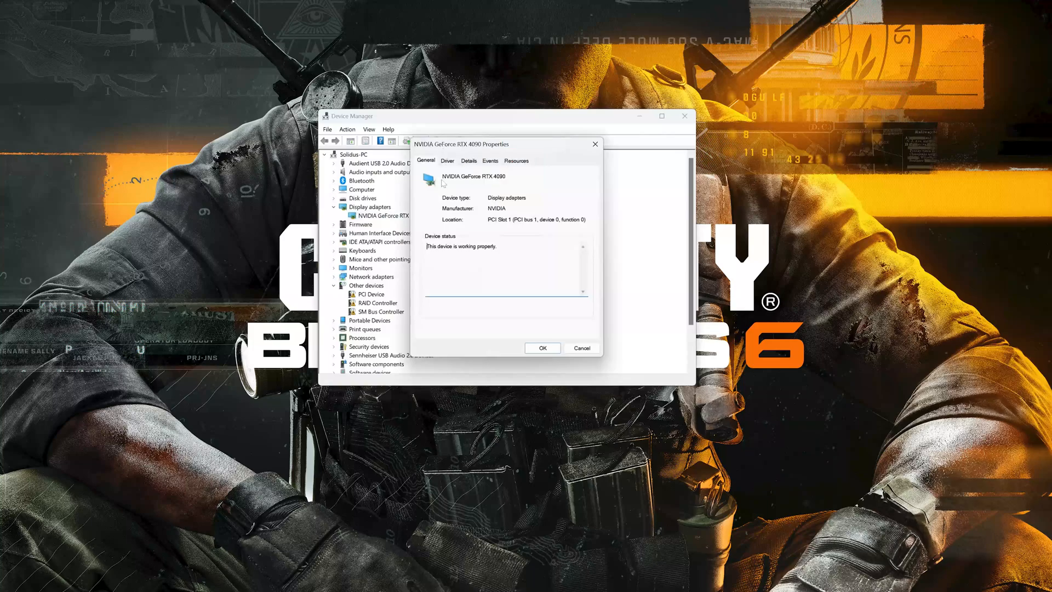
click(446, 160)
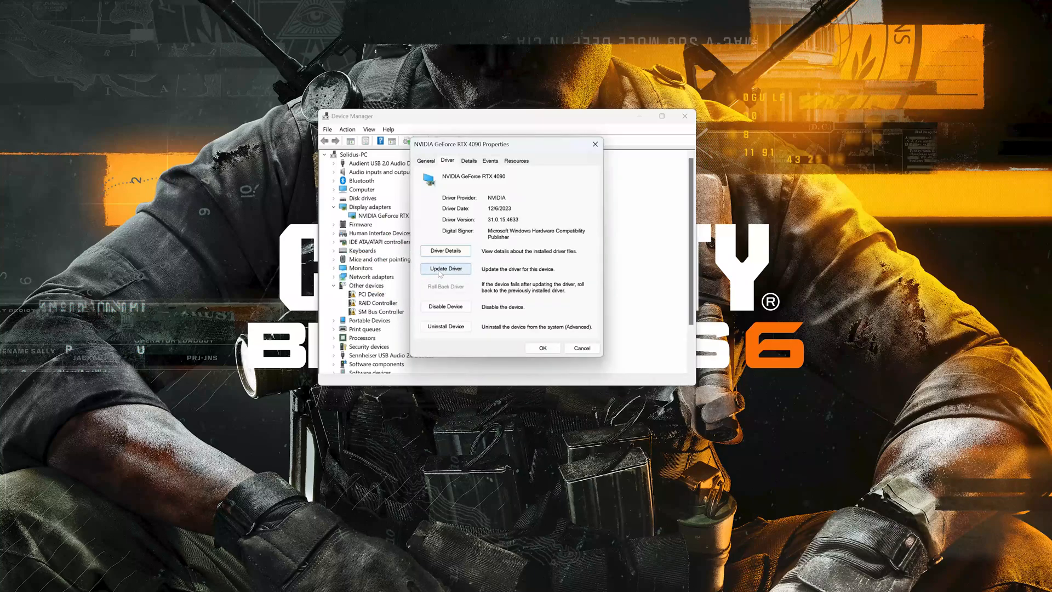
Search automatically for a better RTX 4090 driver, then check Windows Update, which reports up to date
click(445, 268)
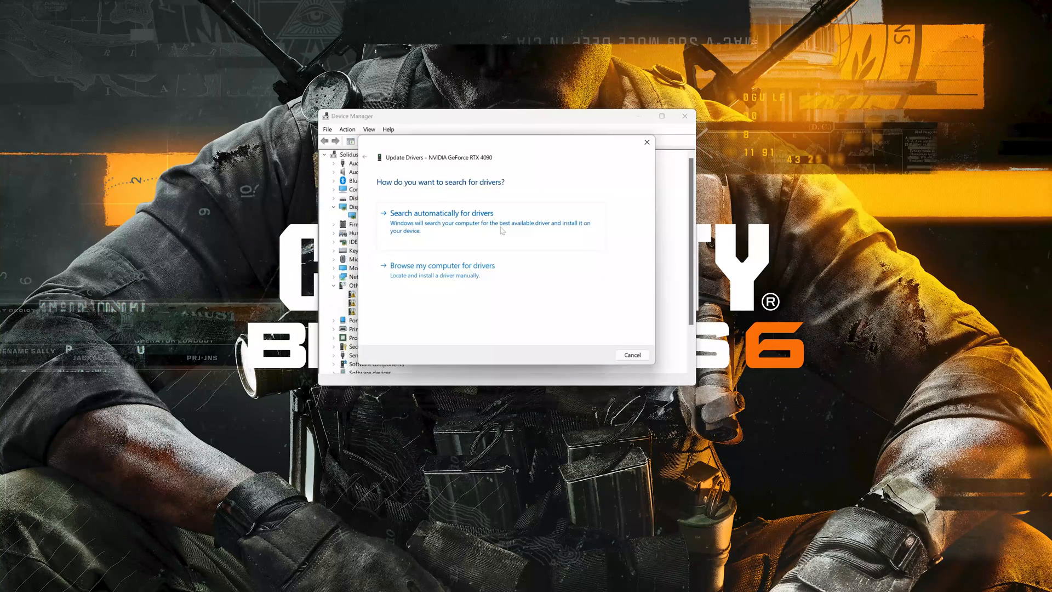
click(441, 213)
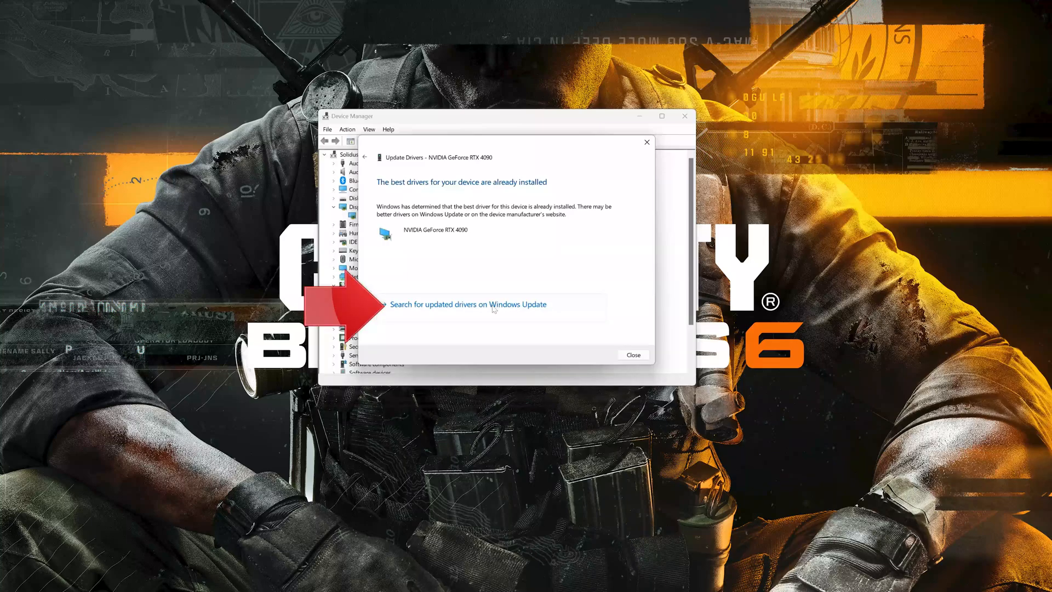
click(468, 303)
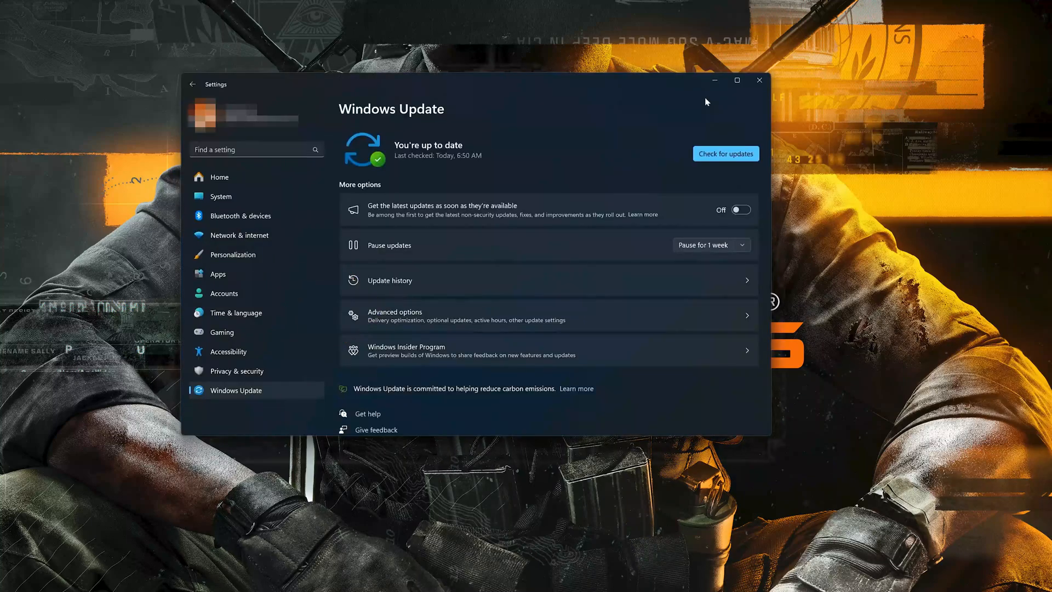
click(725, 154)
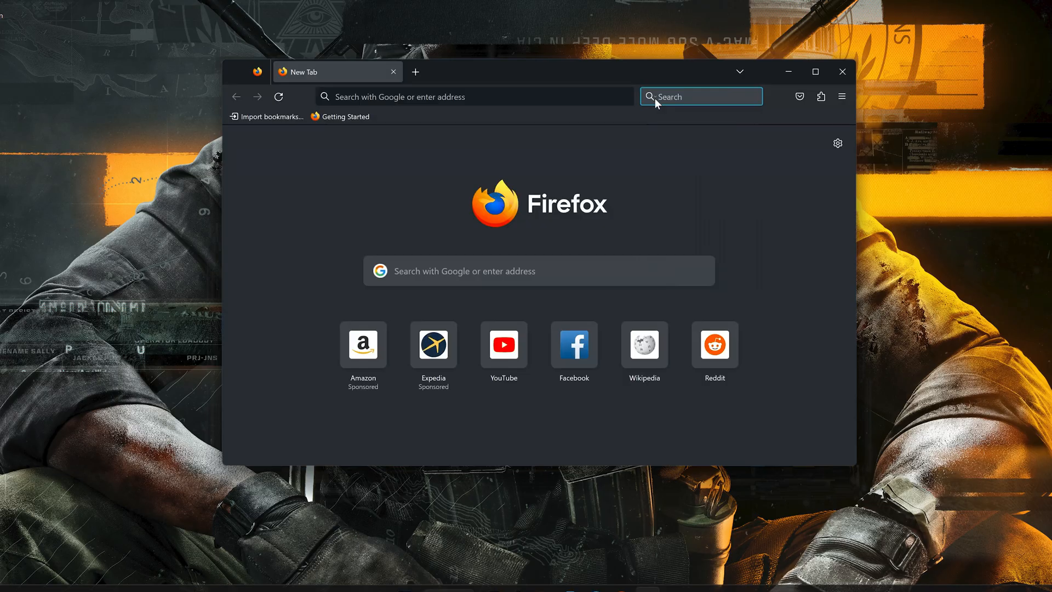
Search Google for 'geforce experience' and go to NVIDIA's official GeForce Experience result
text(geforce experience)
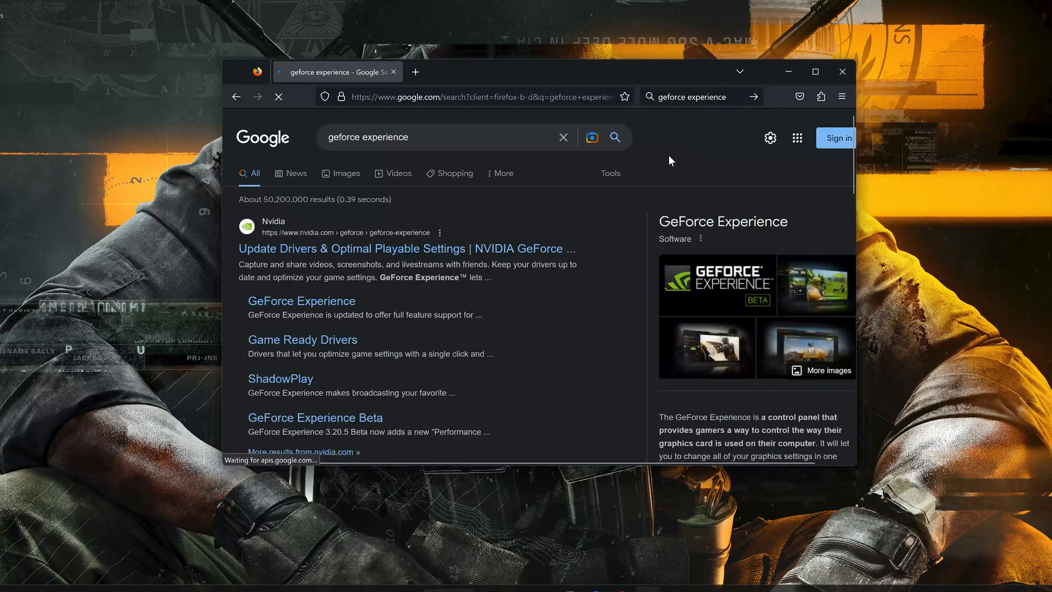
scroll(down, 3)
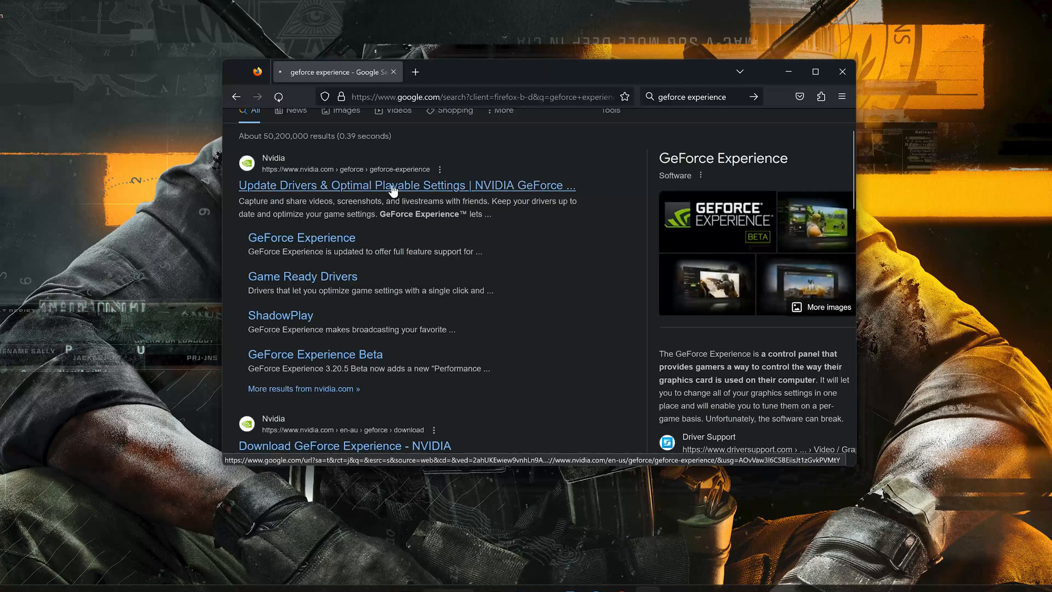
click(406, 185)
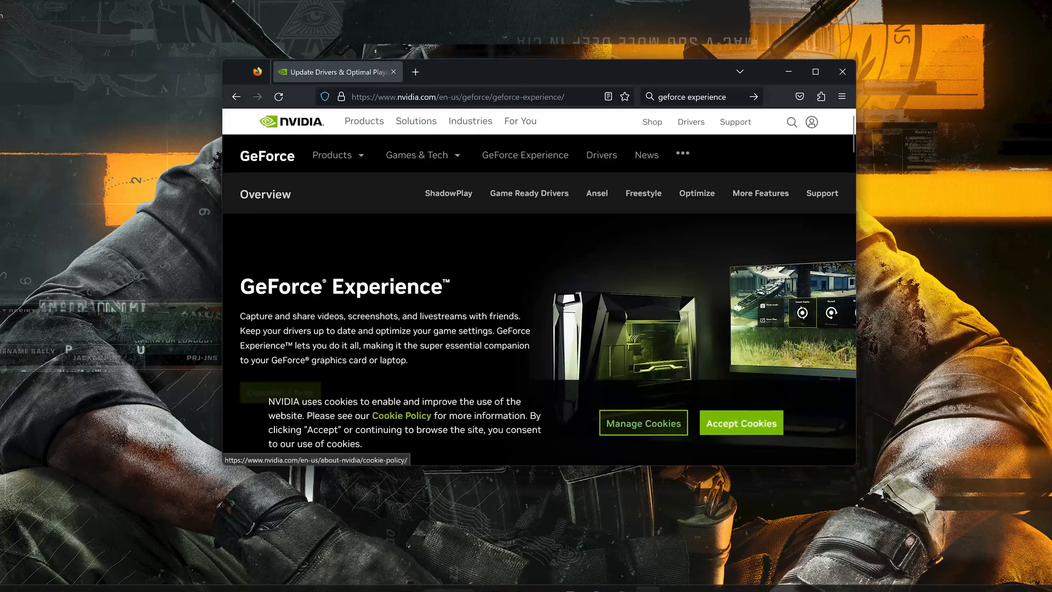
Accept the NVIDIA site's cookies and download the GeForce Experience installer
click(741, 423)
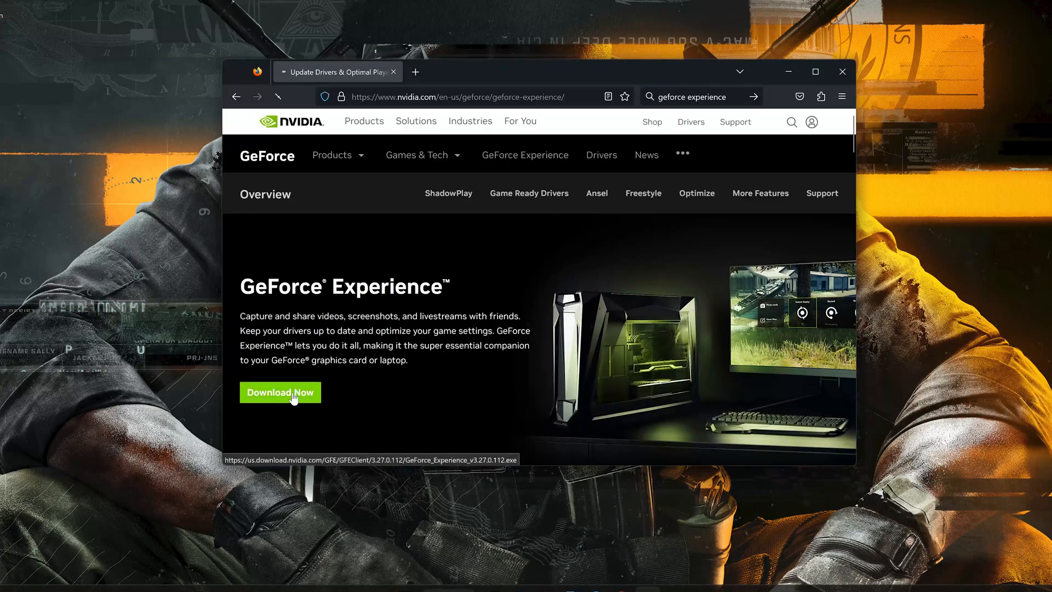
click(280, 392)
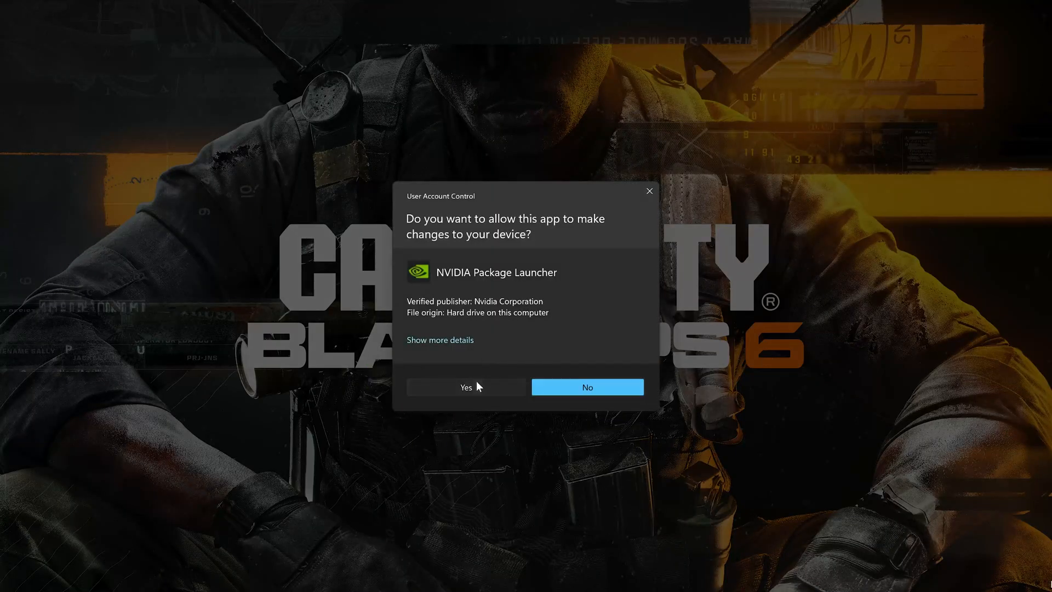
Allow the NVIDIA Package Launcher in the UAC prompt so GeForce Experience setup starts
click(465, 387)
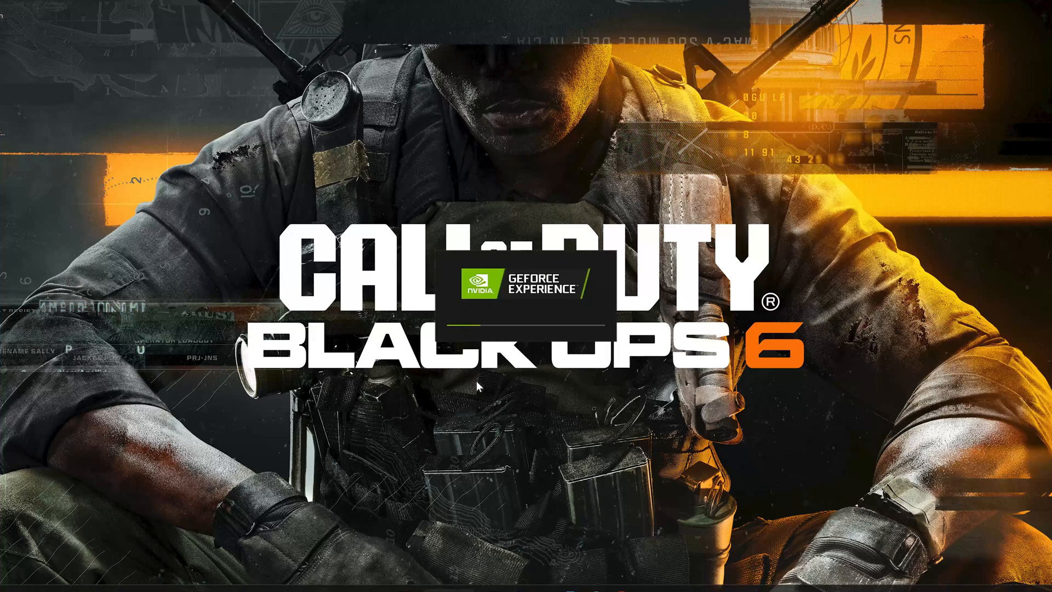